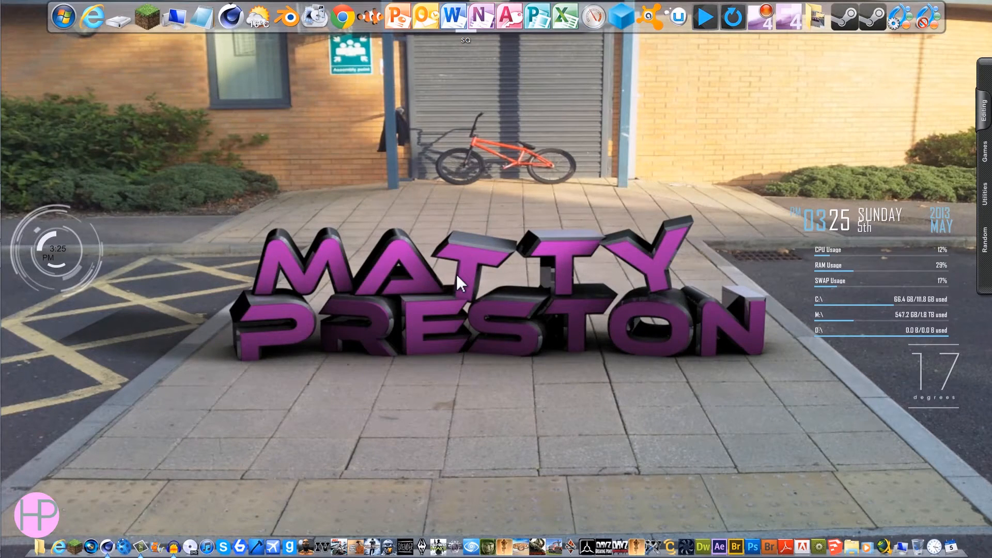
mouse_move(186, 432)
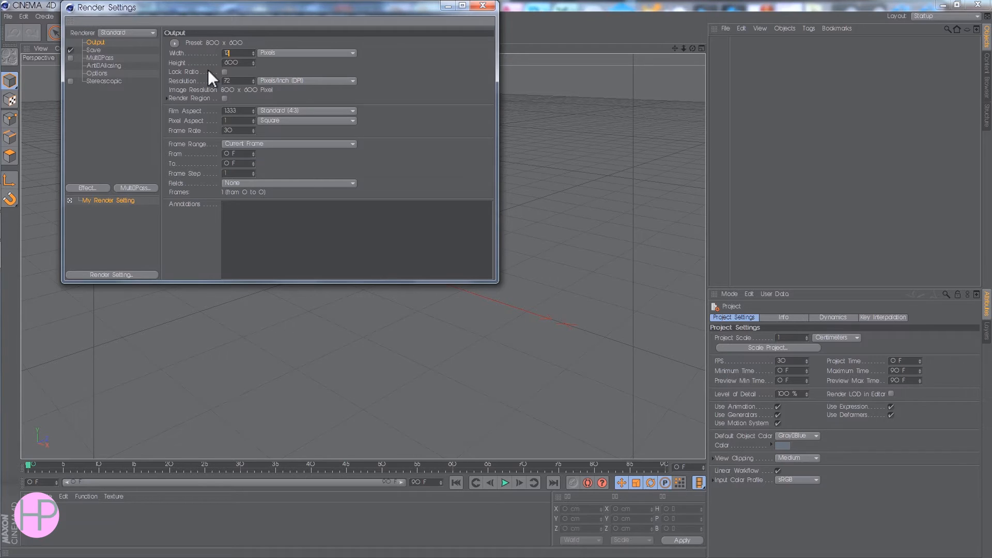
Set render output to 1280 by 720, add a cube and a cylinder oriented along +Z.
text(1280)
click(239, 62)
text(720)
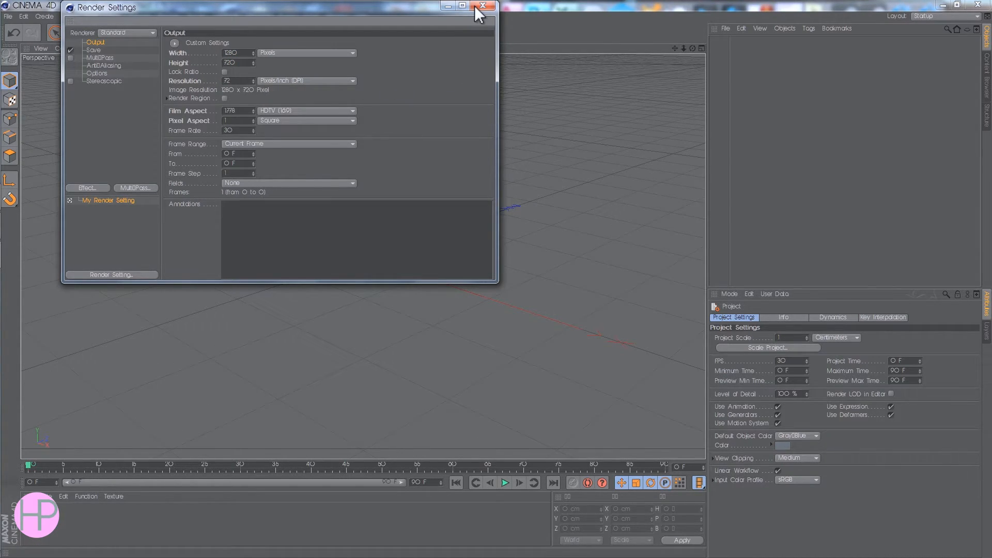
click(486, 7)
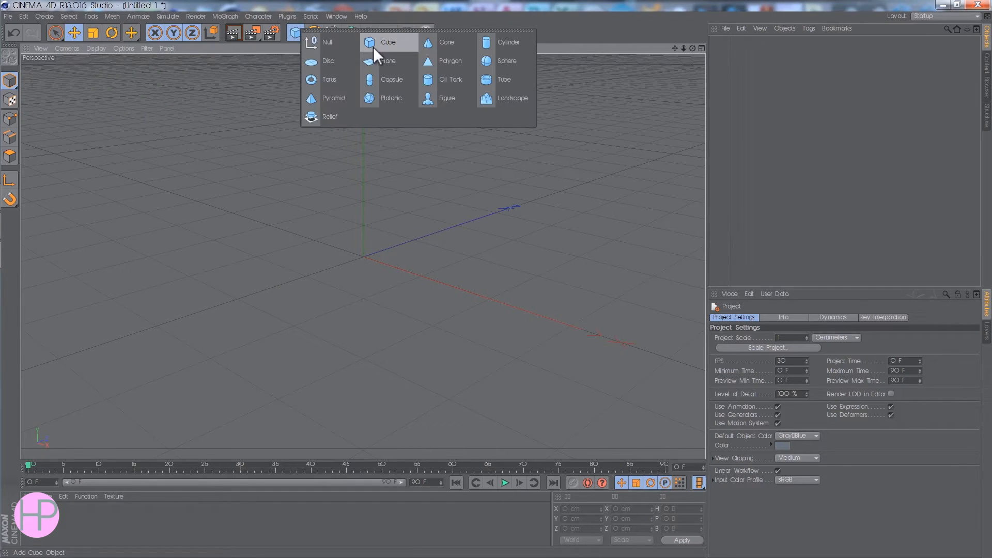
click(387, 41)
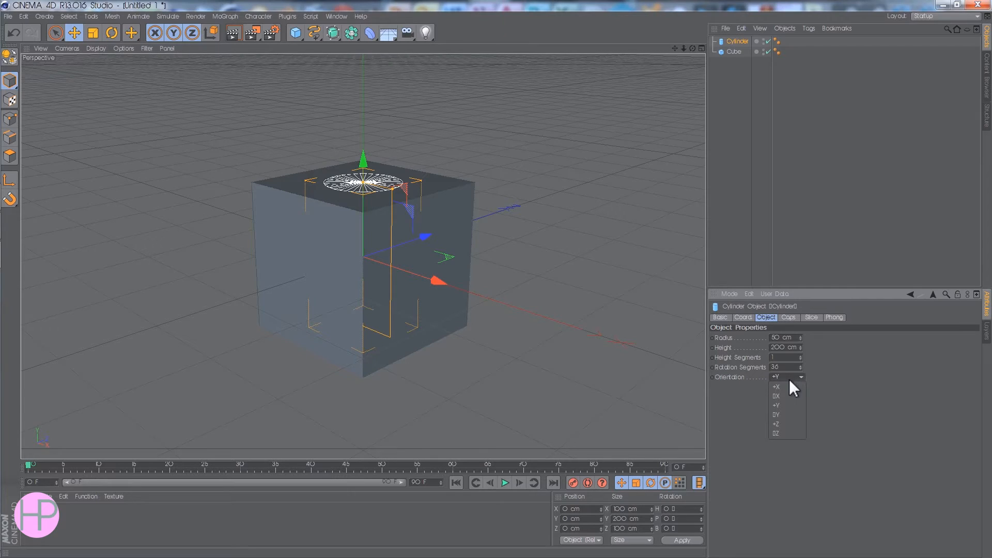
click(777, 424)
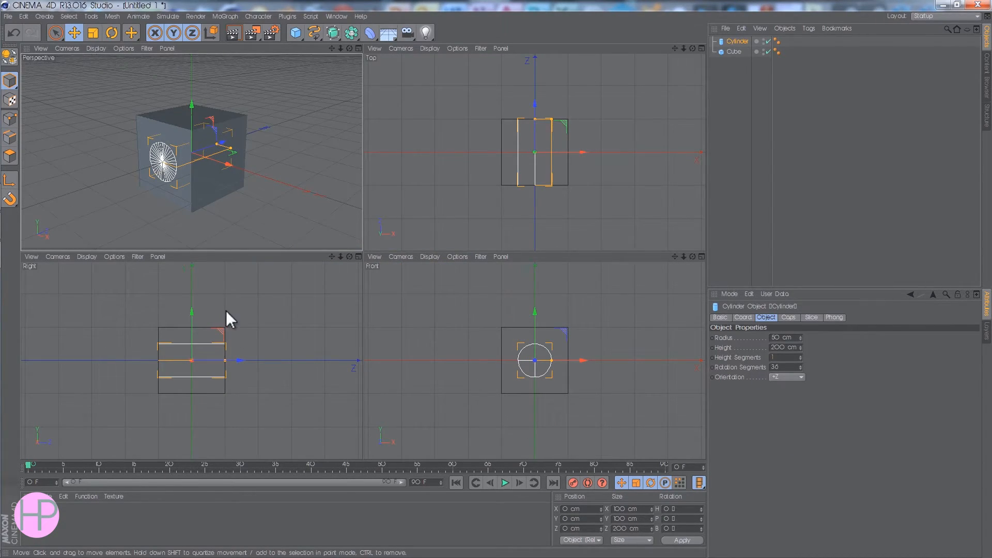
Stretch the cylinder to roughly 251 cm along Z so it pokes past both cube faces.
click(400, 256)
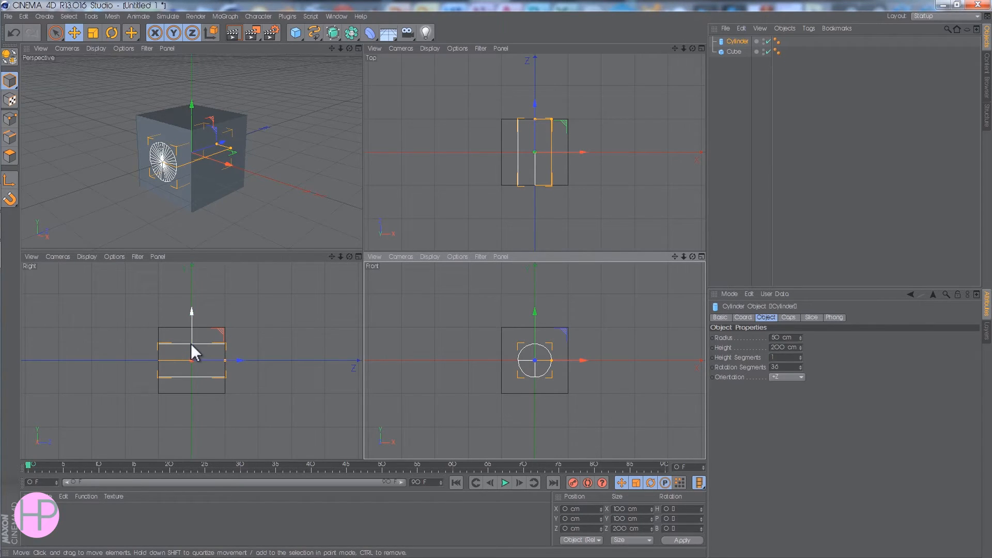
mouse_move(107, 358)
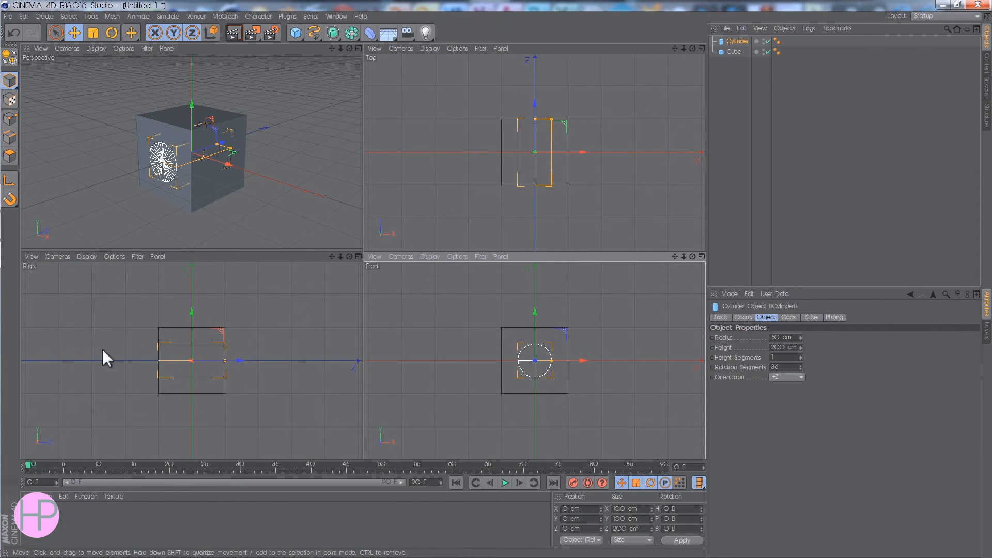
mouse_move(236, 379)
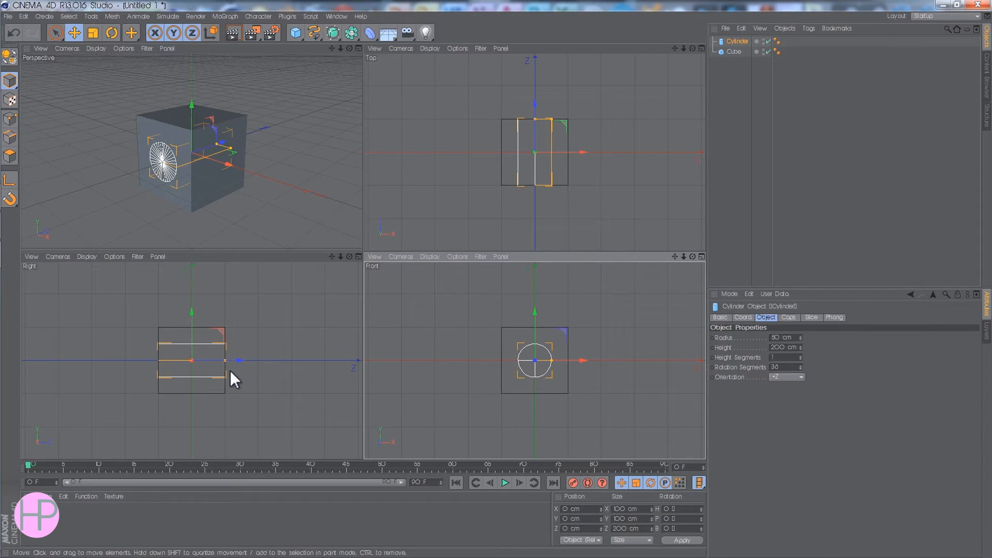
mouse_move(229, 367)
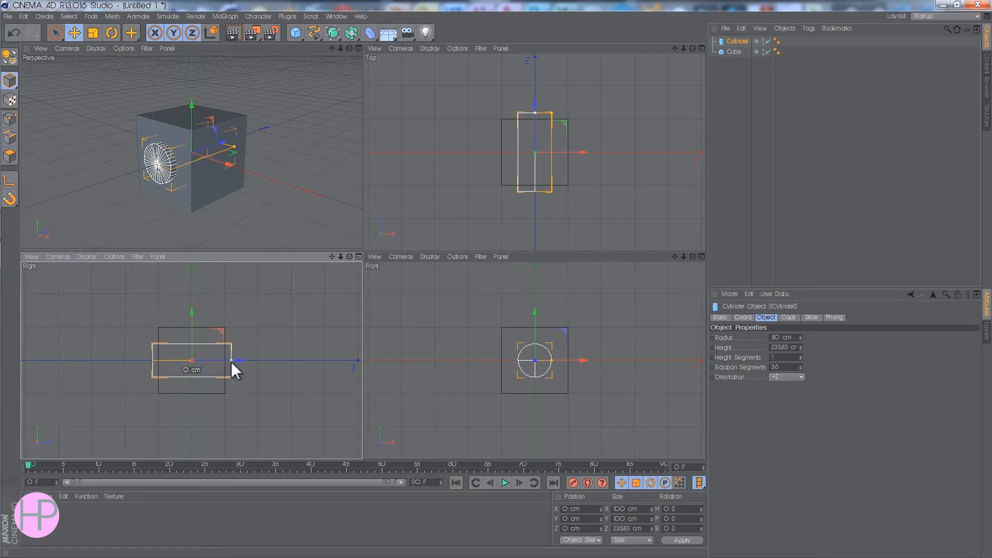
drag(237, 361, 310, 355)
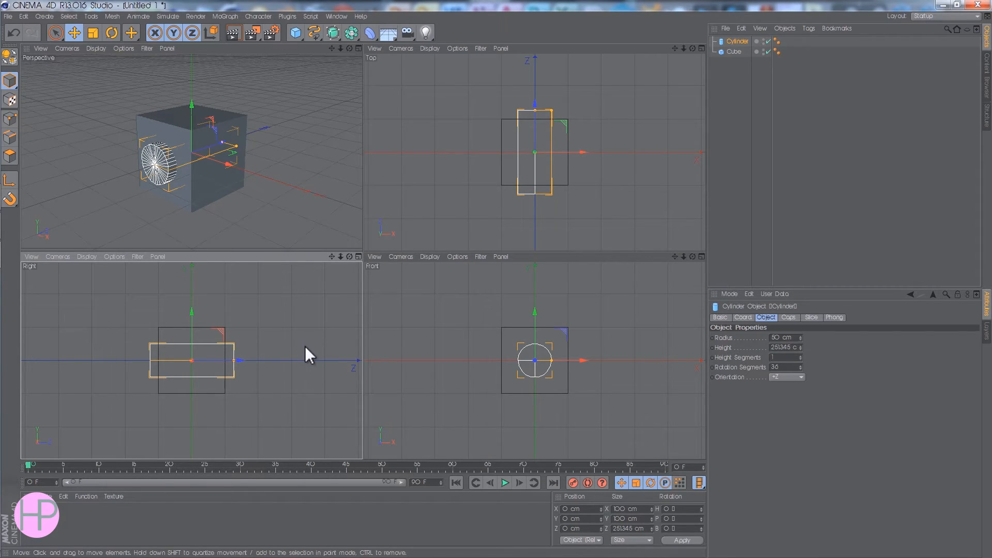
Add a Boole object from the Modeling menu to subtract the cylinder from the cube.
click(350, 33)
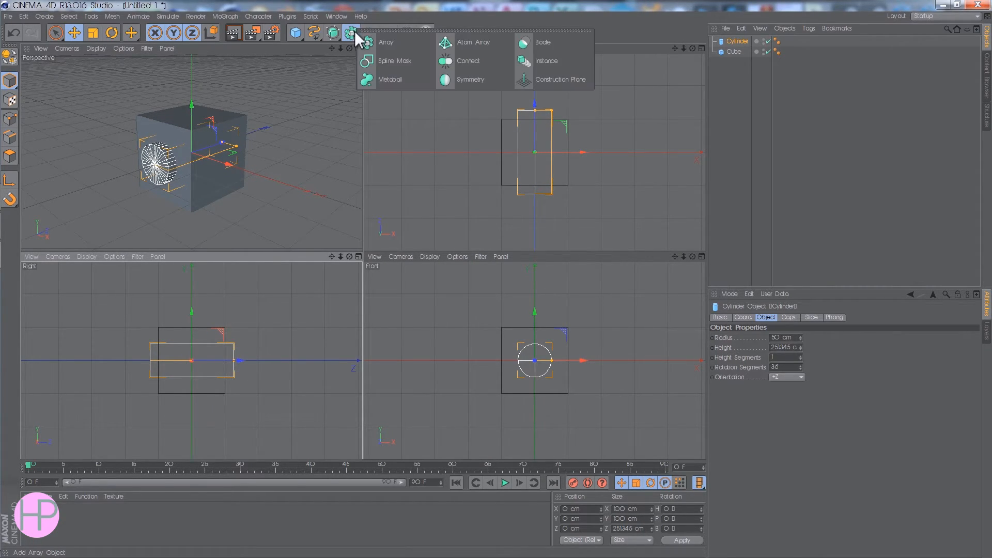
click(543, 42)
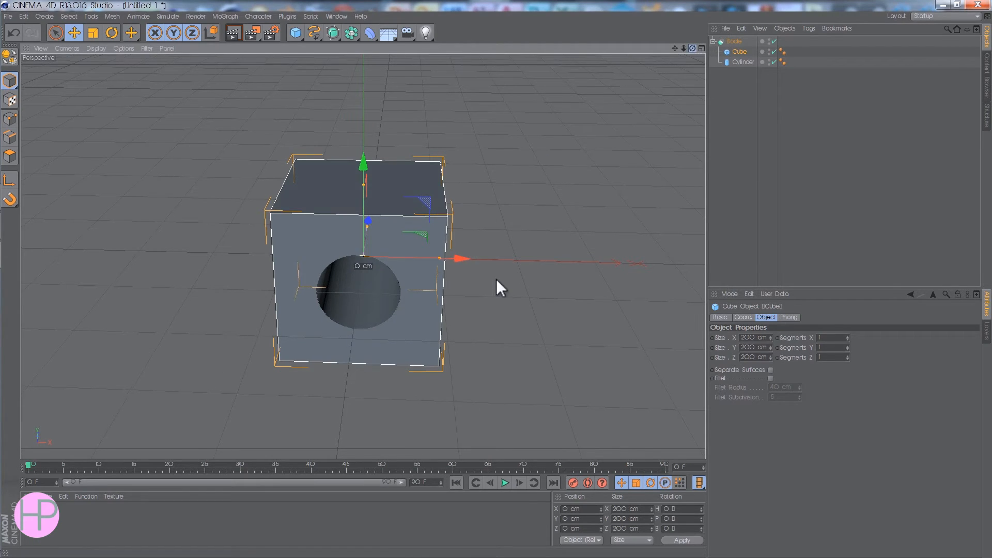
click(700, 49)
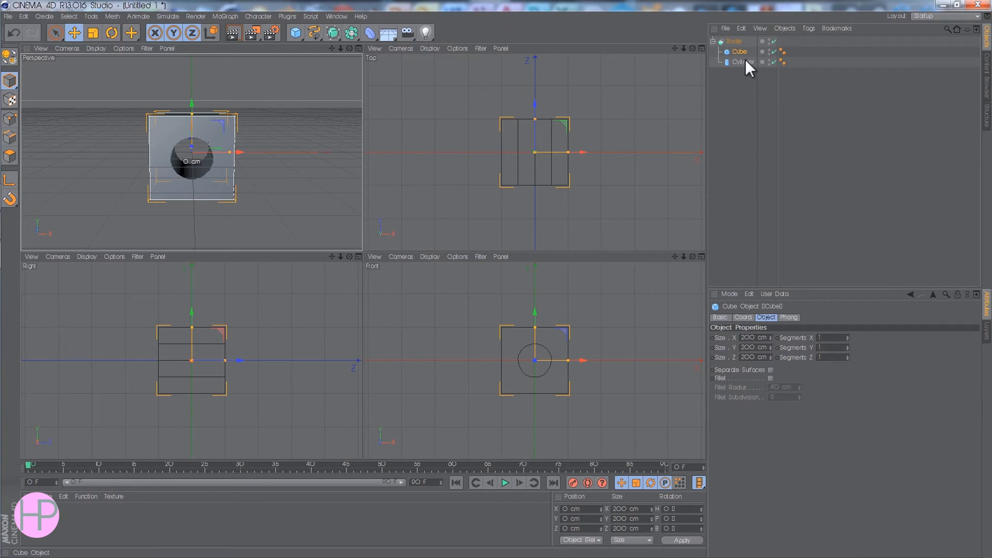
click(741, 62)
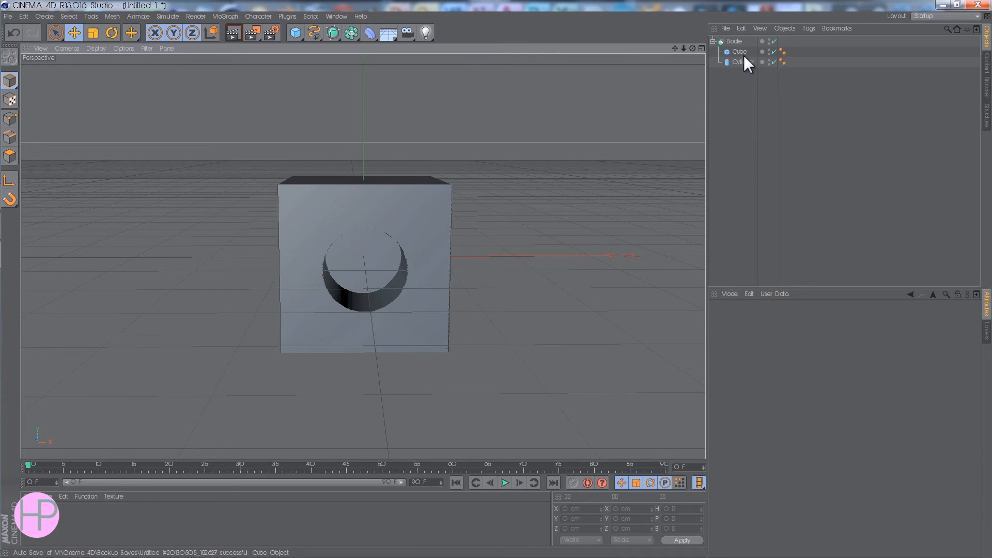
click(739, 51)
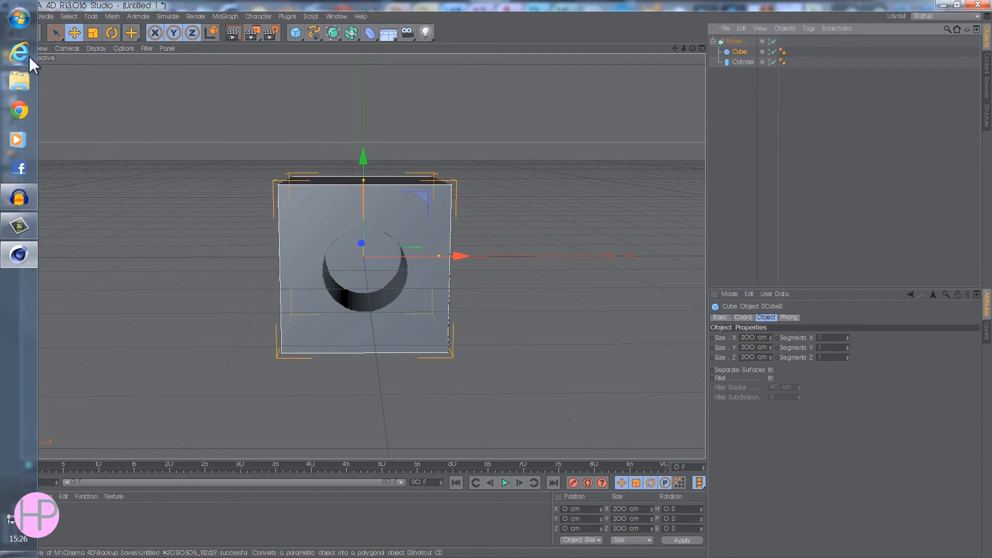